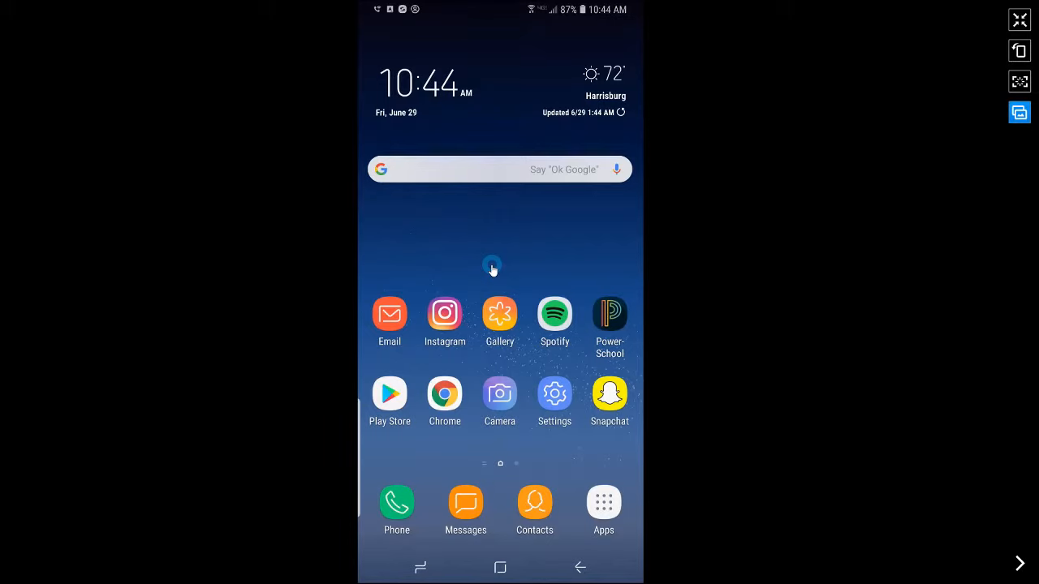
- Open the Settings app and go to Sounds and vibration
click(554, 394)
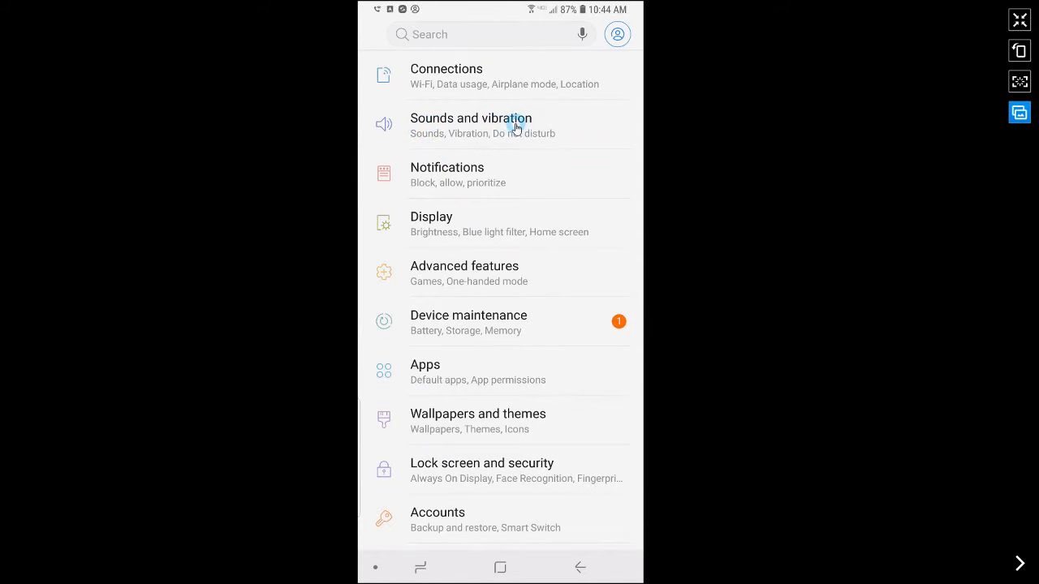
click(471, 125)
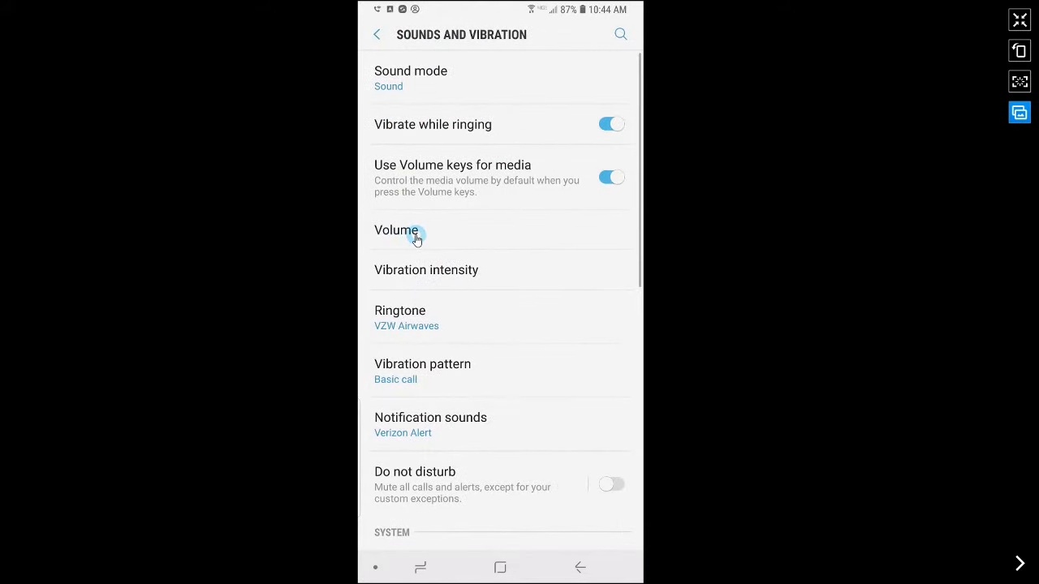
- Under Volume, drag the Notifications slider fully left to mute it
click(417, 236)
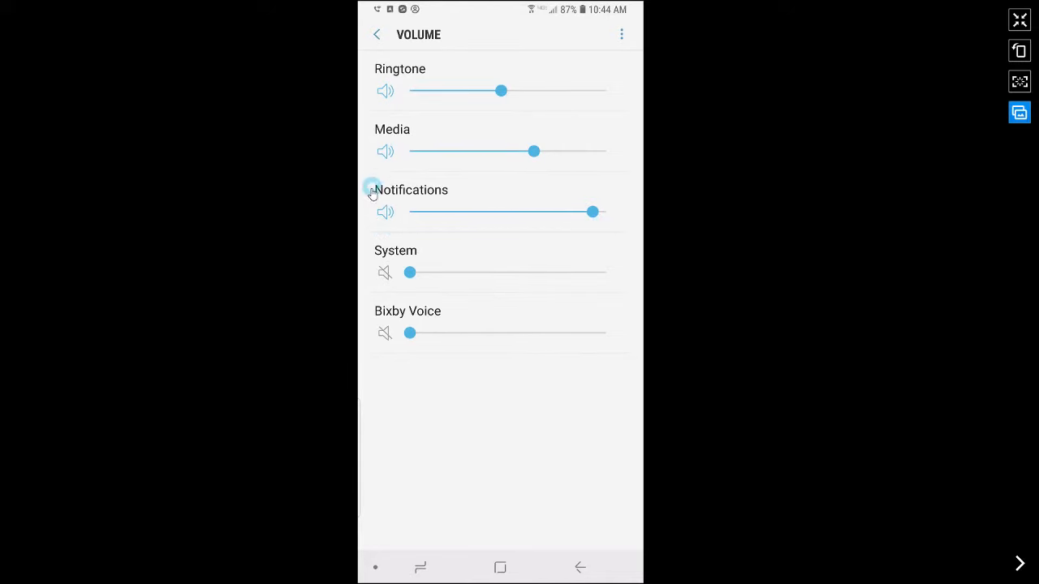
mouse_move(597, 187)
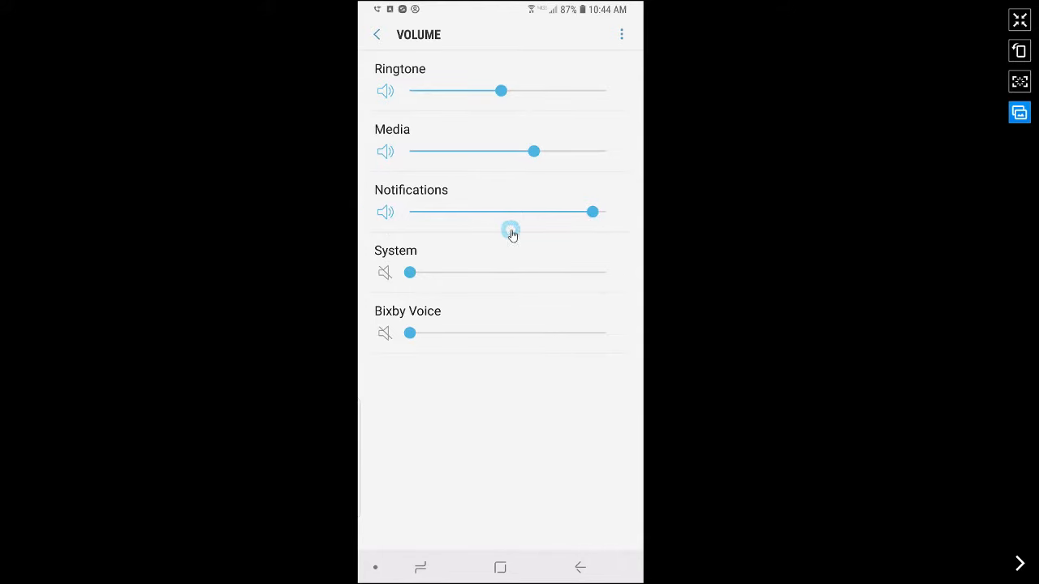
mouse_move(620, 180)
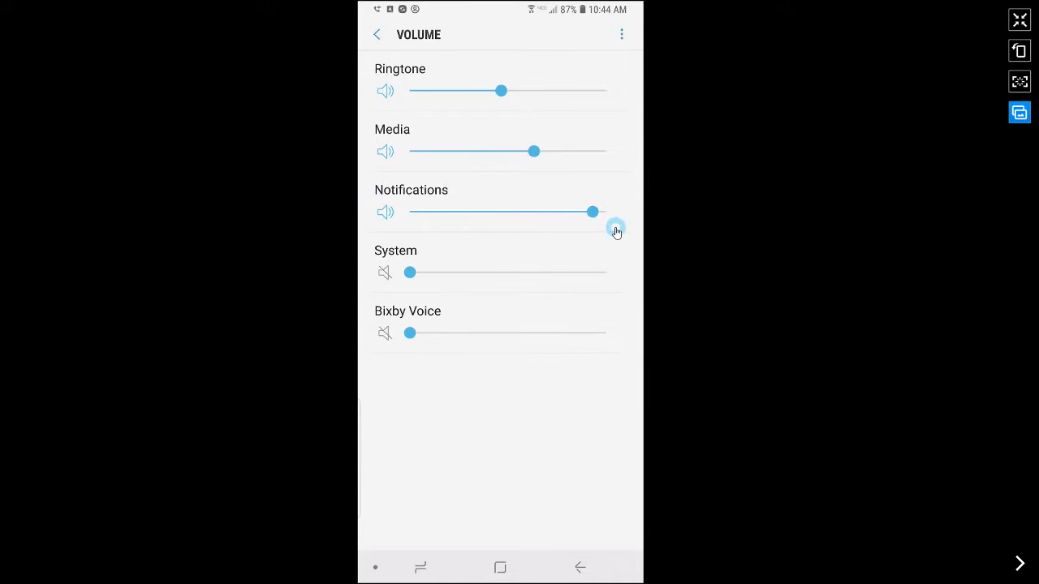
drag(617, 229, 593, 212)
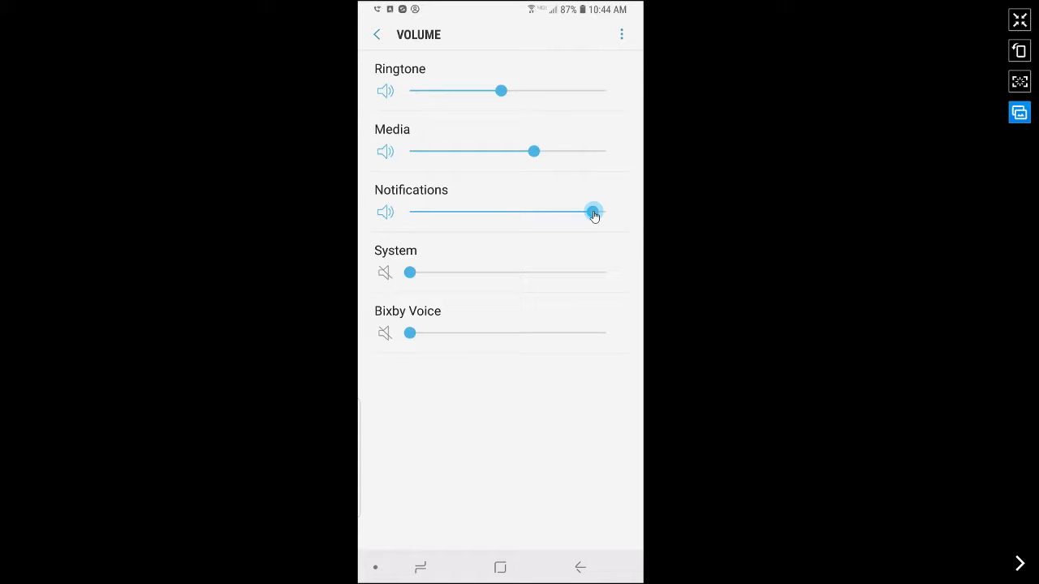
drag(593, 212, 410, 212)
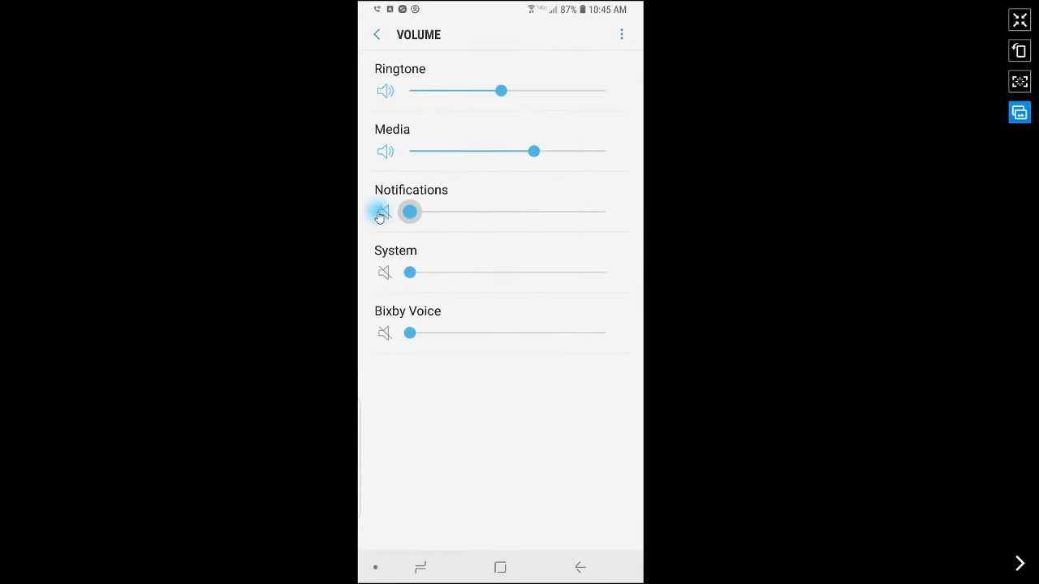